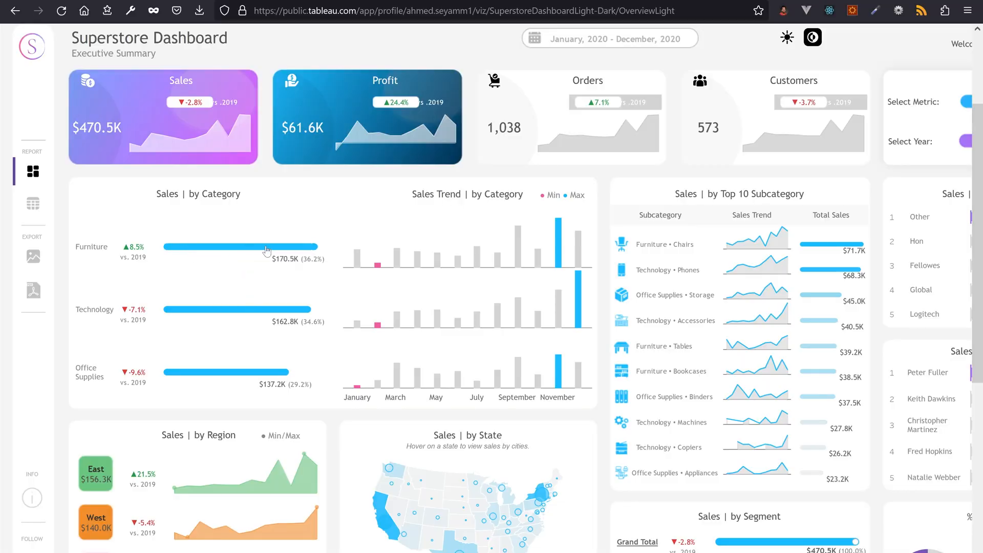
Choose petal_width for Select X and petal_length for Select Y so the scatter redraws.
scroll("down", 3)
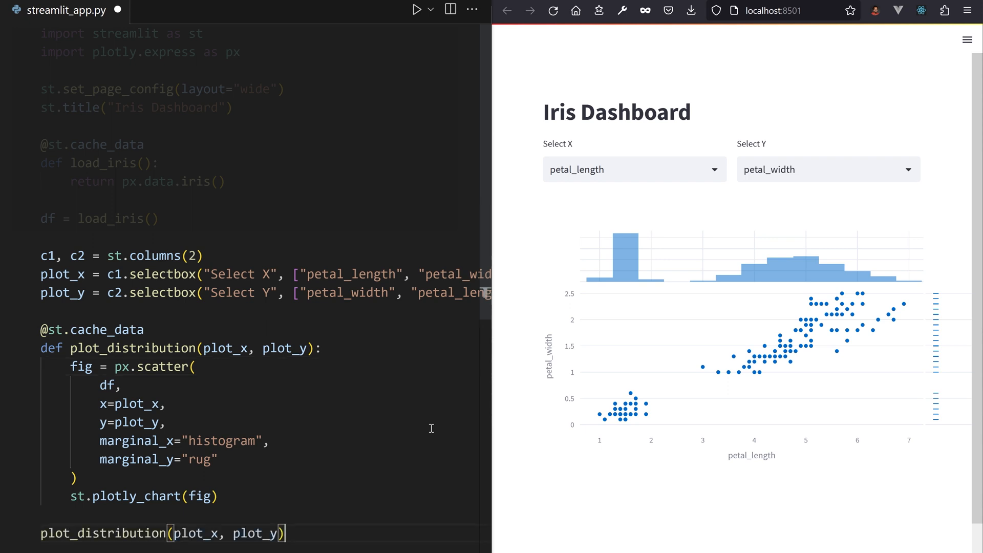
left_click(635, 170)
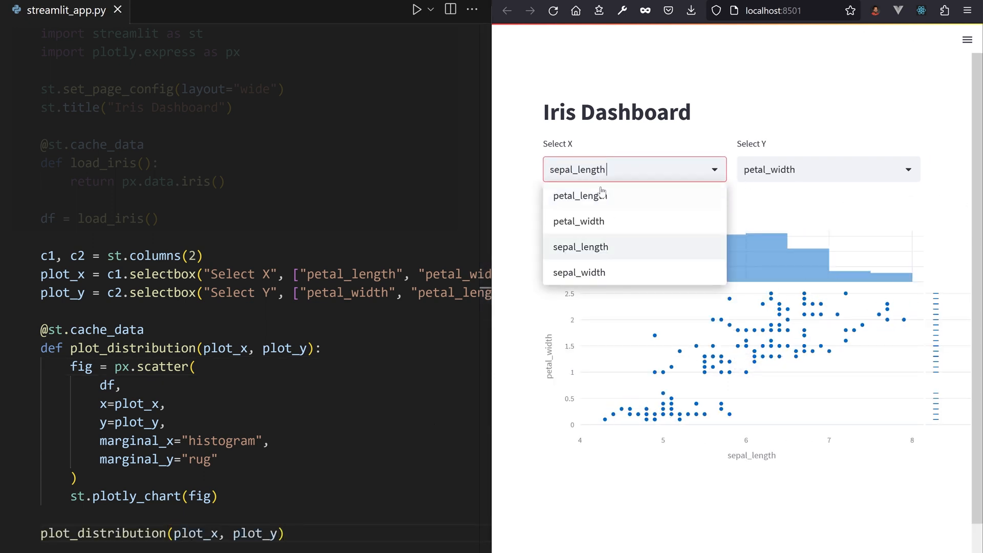
left_click(579, 221)
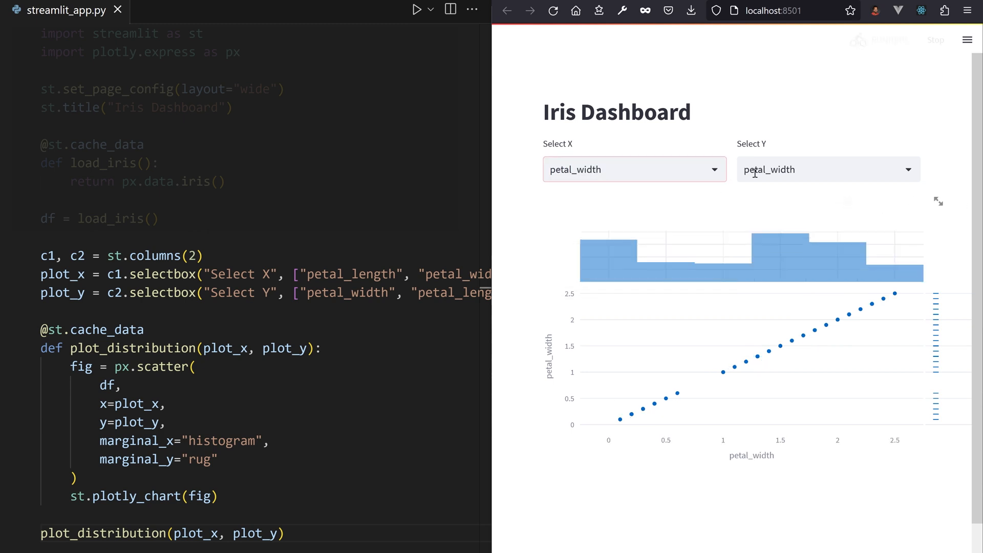
left_click(828, 170)
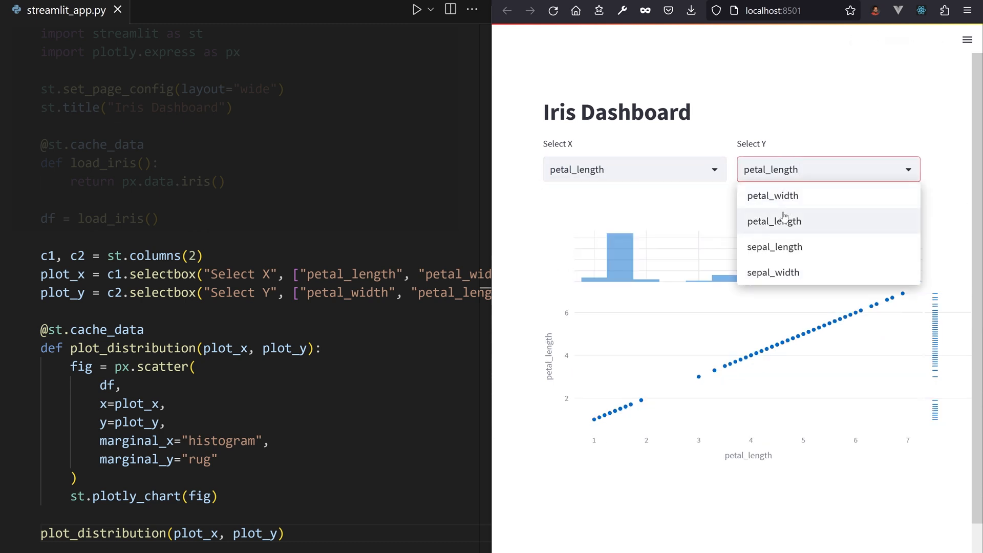
left_click(772, 196)
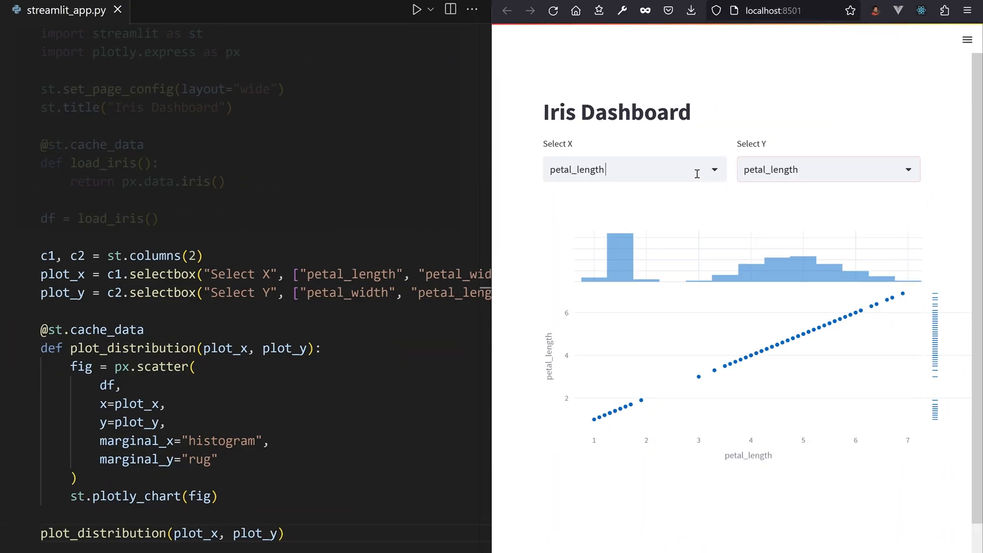
left_click(827, 169)
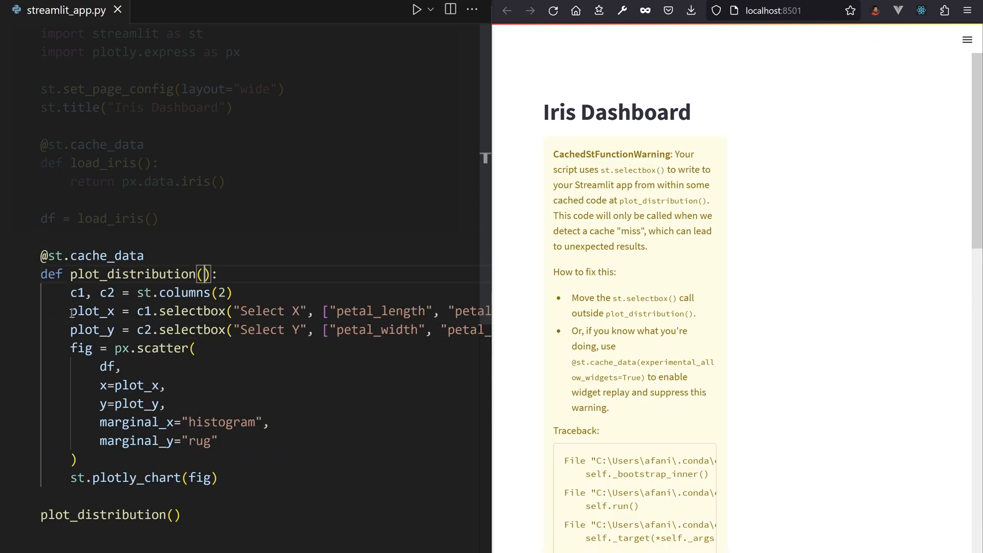
type("experimental_allow_widgets=True")
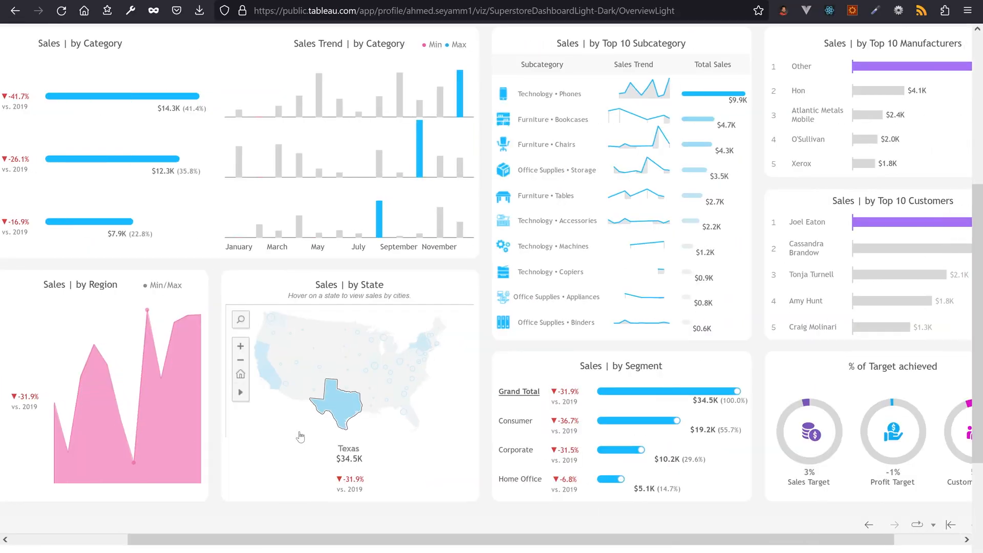
mouse_move(702, 119)
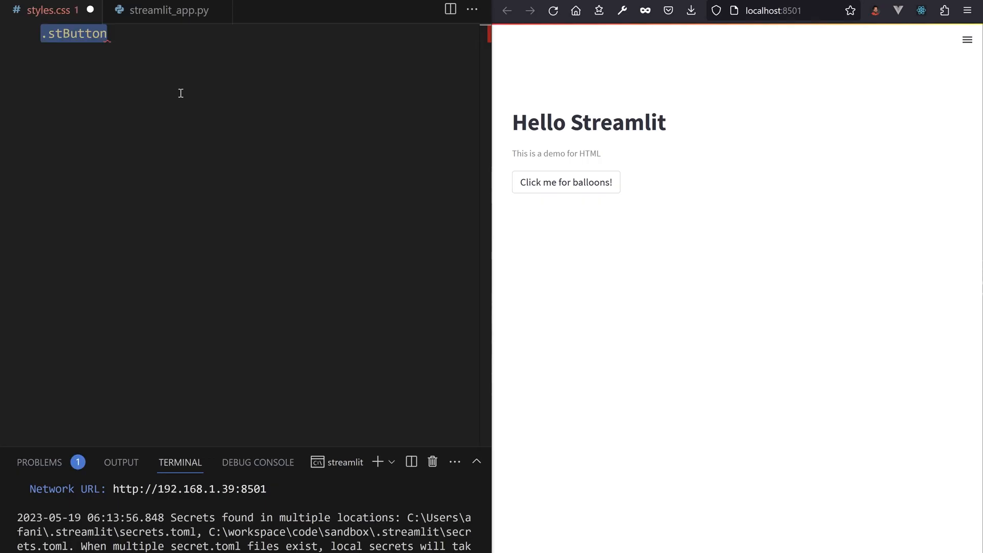
In styles.css give the .stButton > button rule a background-color of blue.
left_click(169, 10)
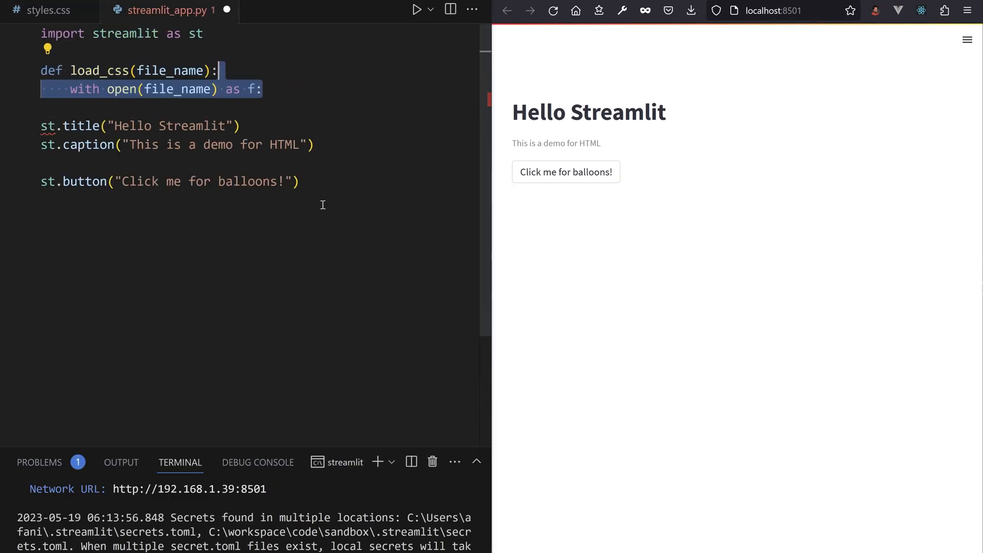
left_click(43, 10)
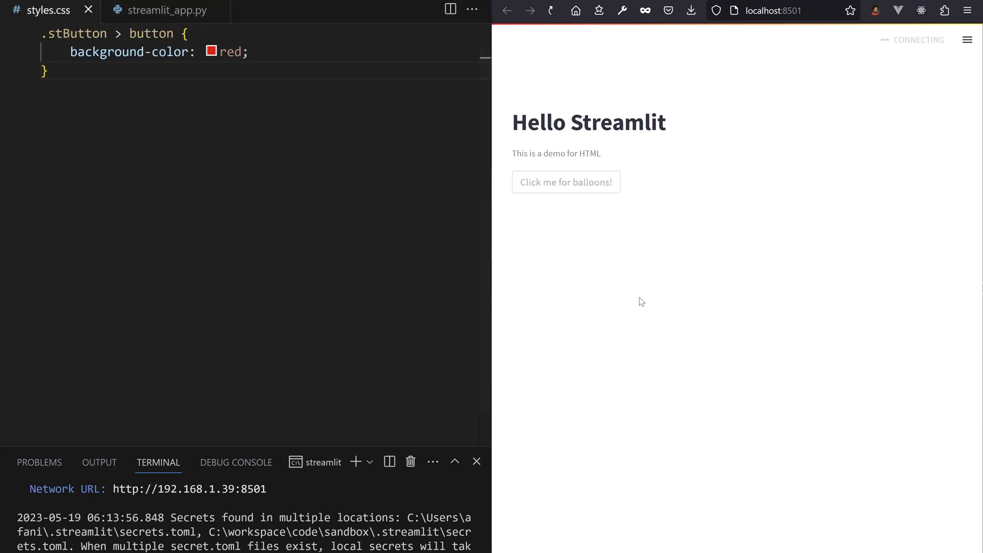
type("blue")
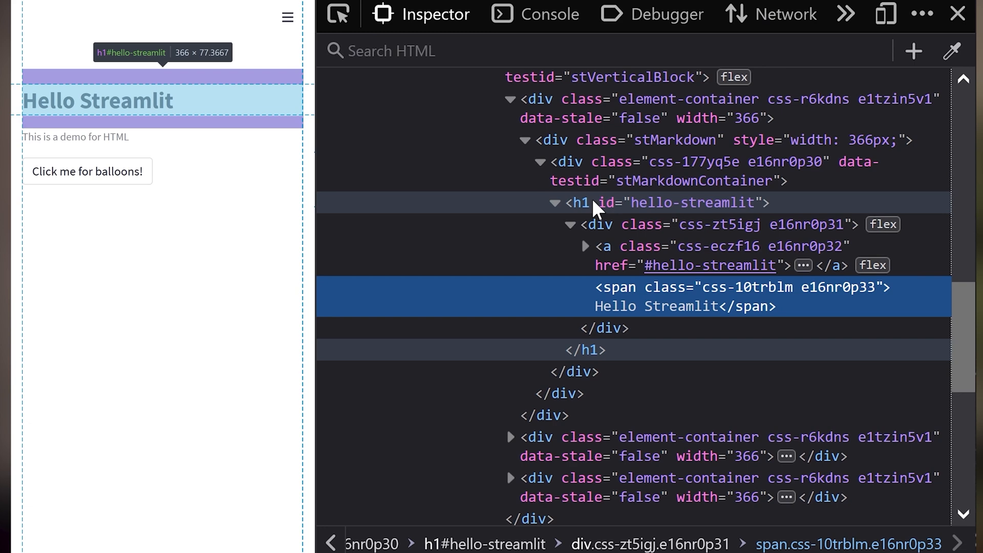
mouse_move(608, 233)
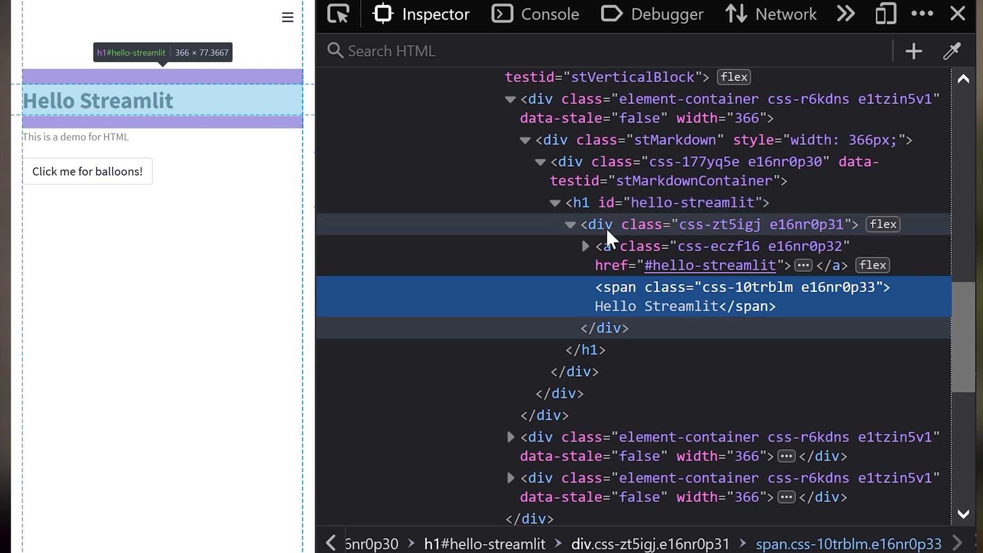